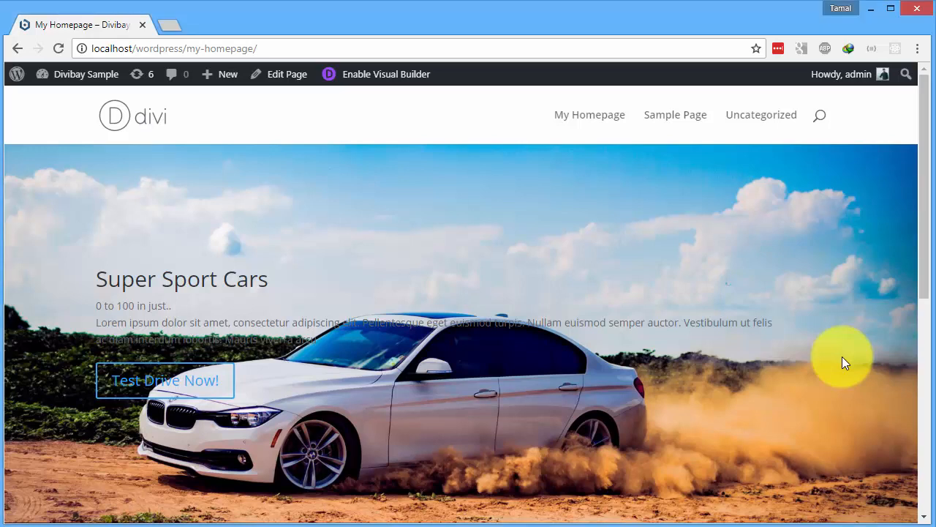
pyautogui.moveTo(841, 353)
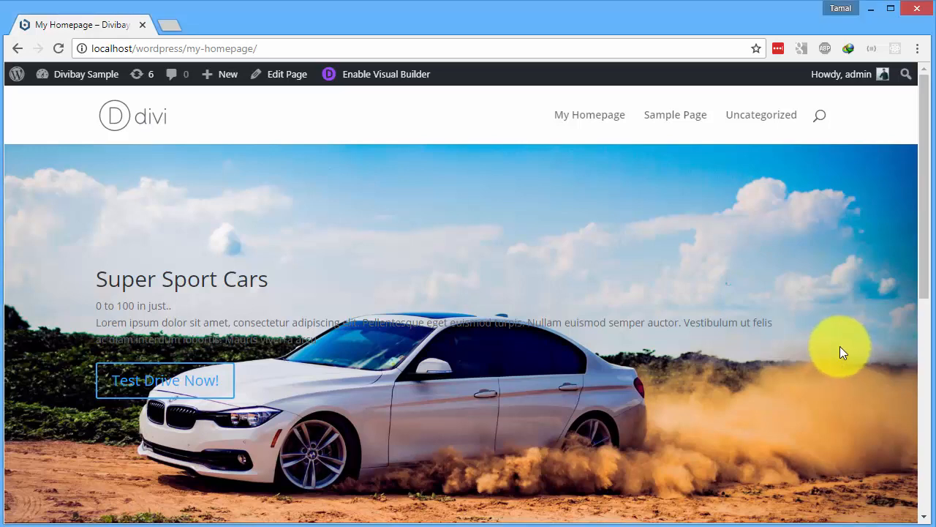
pyautogui.moveTo(524, 205)
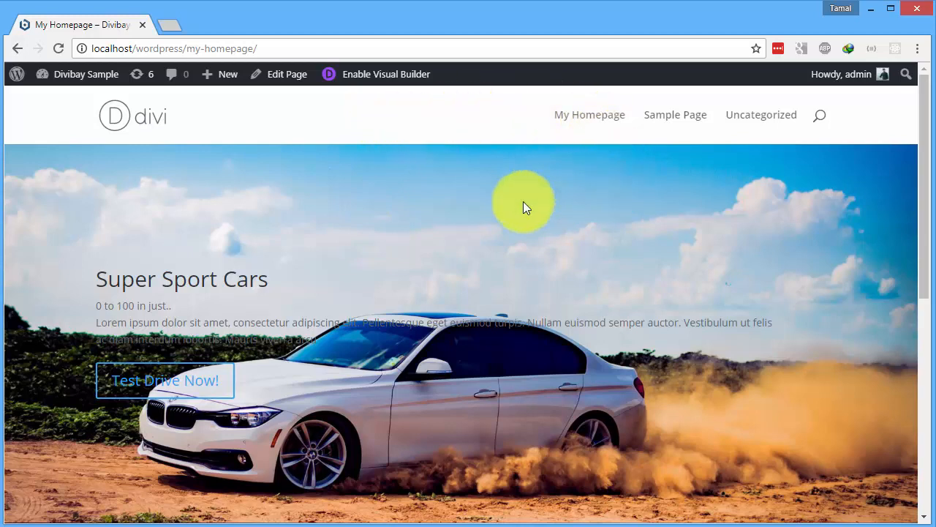
pyautogui.moveTo(468, 153)
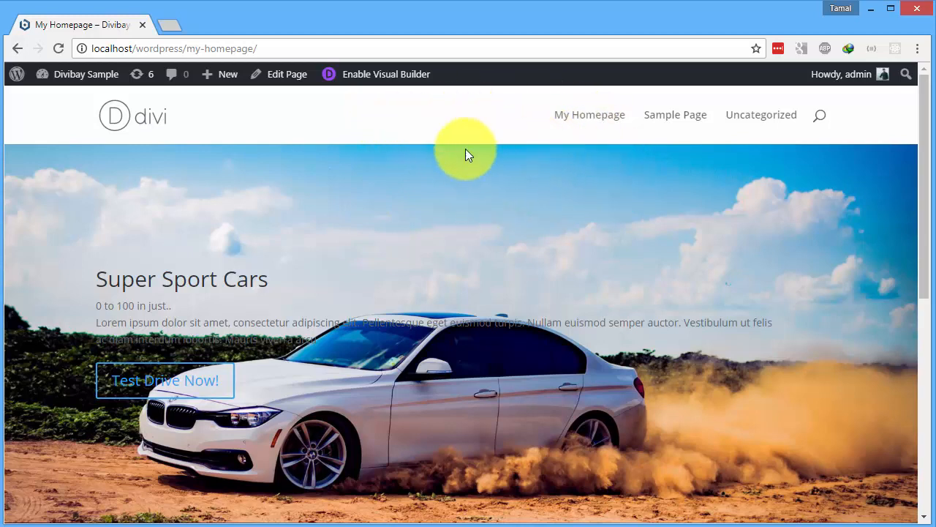
pyautogui.moveTo(556, 139)
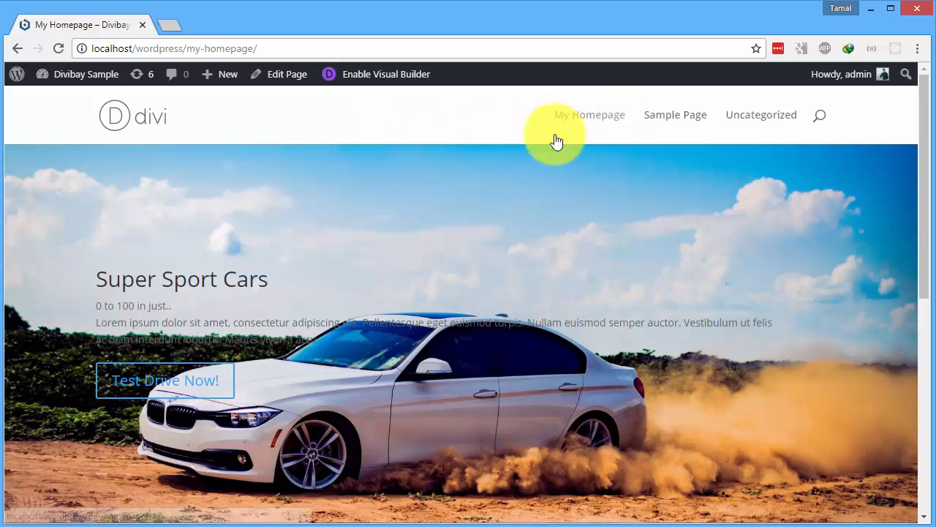
pyautogui.moveTo(520, 161)
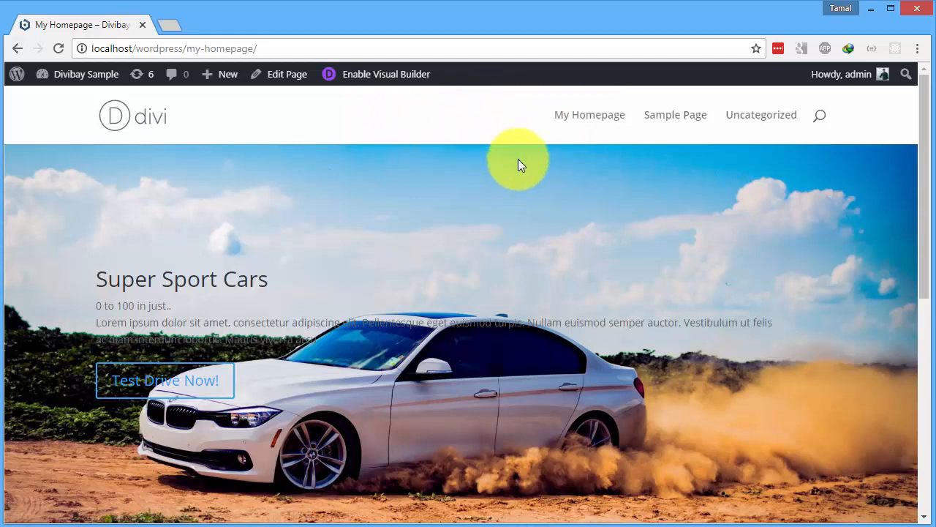
# Step: Go from the front end to the admin dashboard and into Divi Theme Options General settings
pyautogui.scroll(-3)
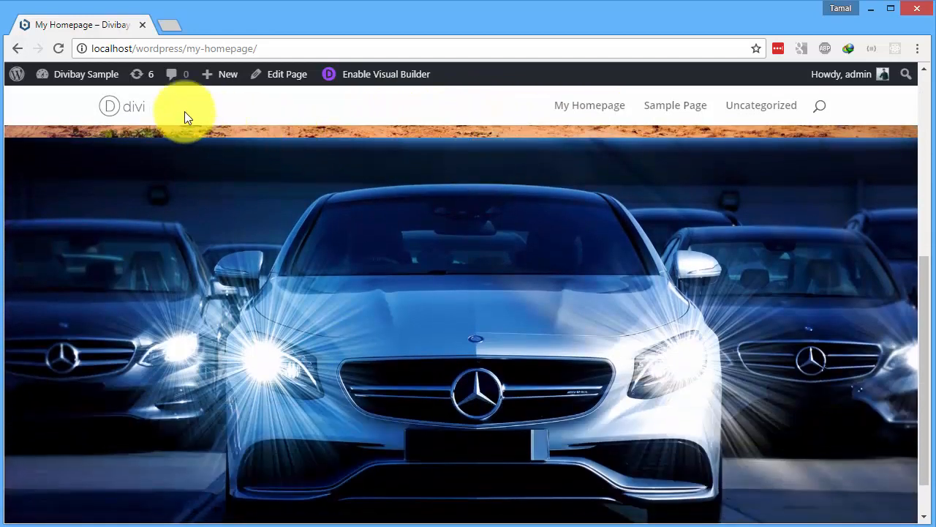
pyautogui.moveTo(500, 161)
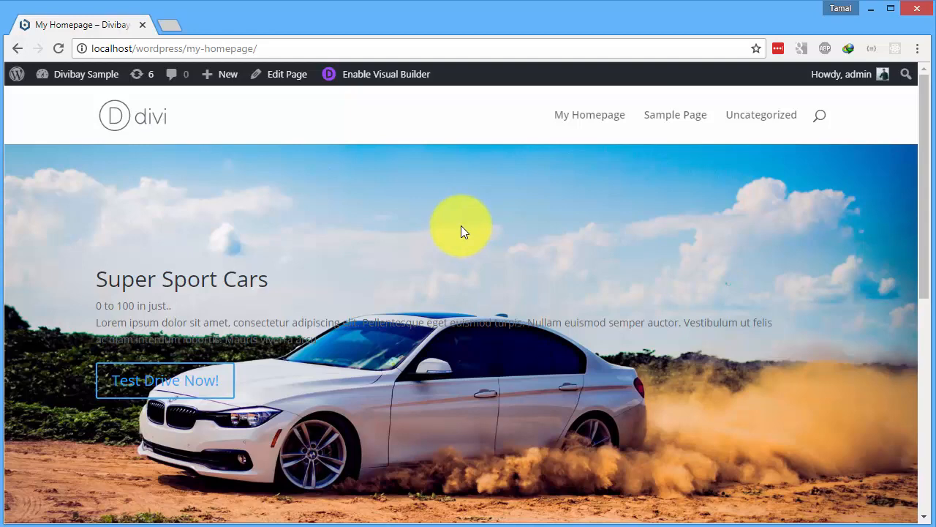
pyautogui.scroll(-3)
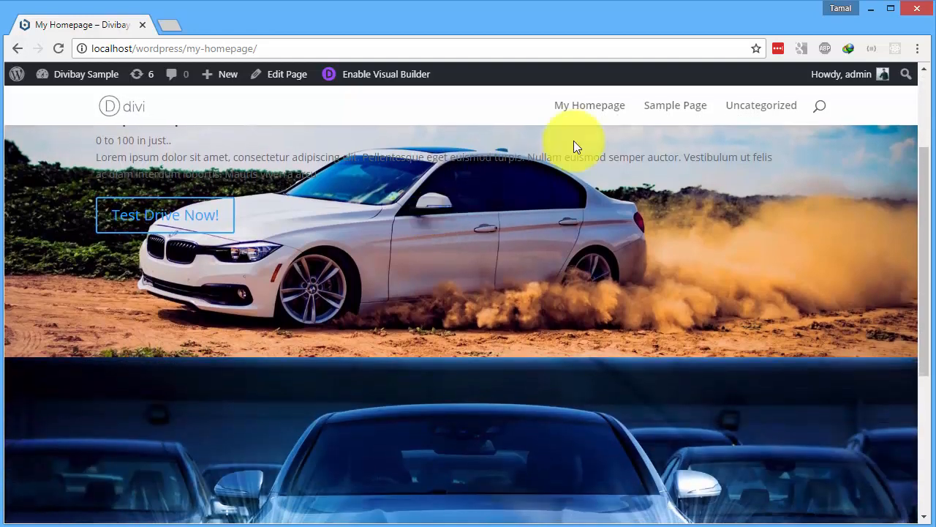
pyautogui.moveTo(761, 105)
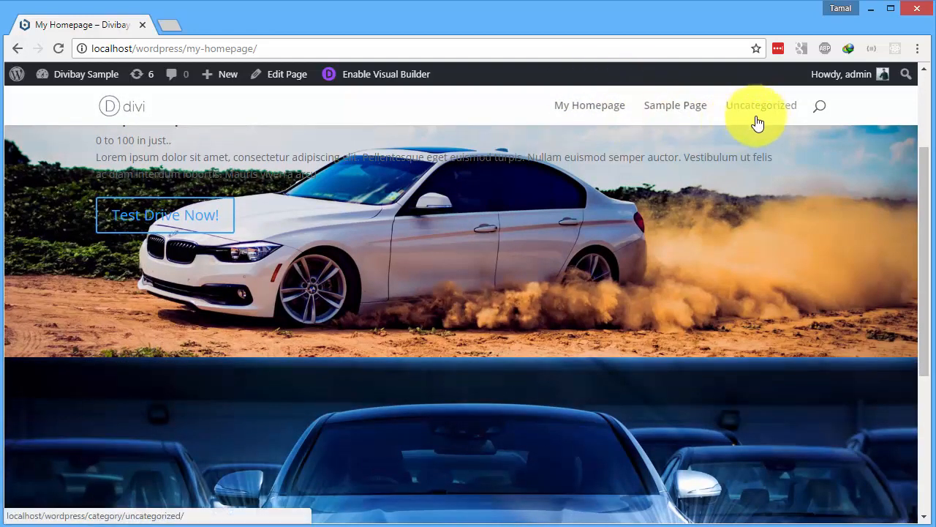
pyautogui.moveTo(325, 252)
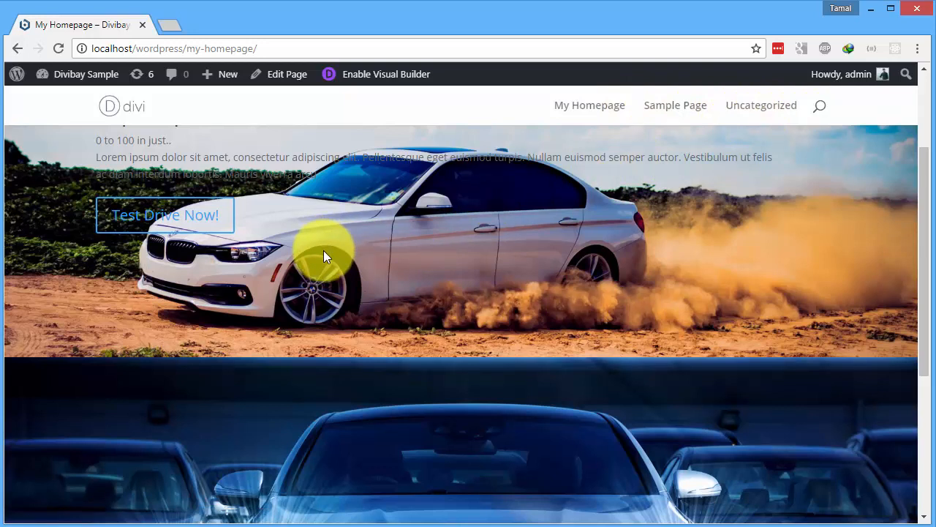
pyautogui.moveTo(585, 149)
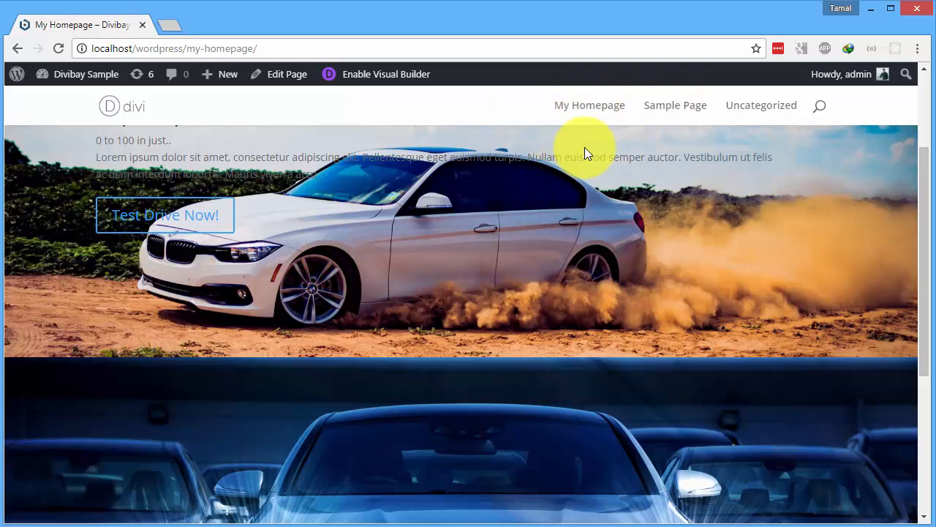
pyautogui.scroll(3)
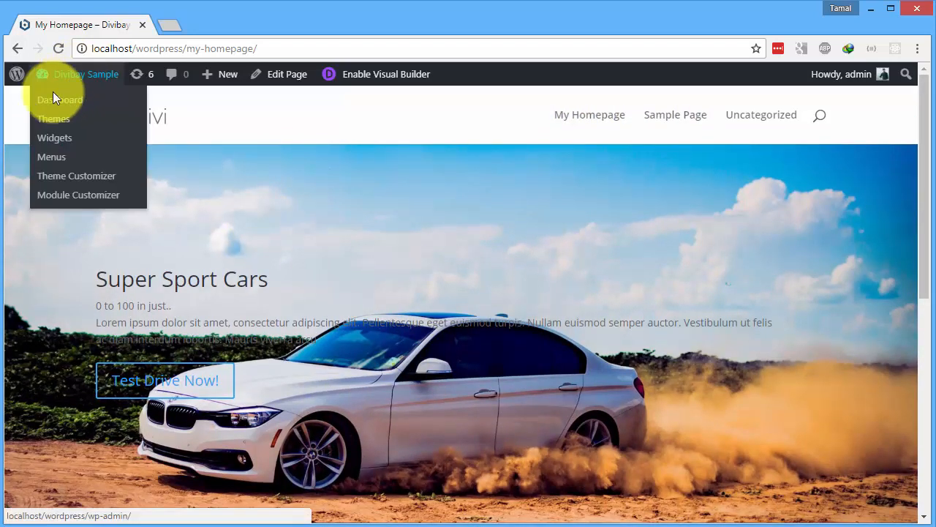
pyautogui.click(60, 100)
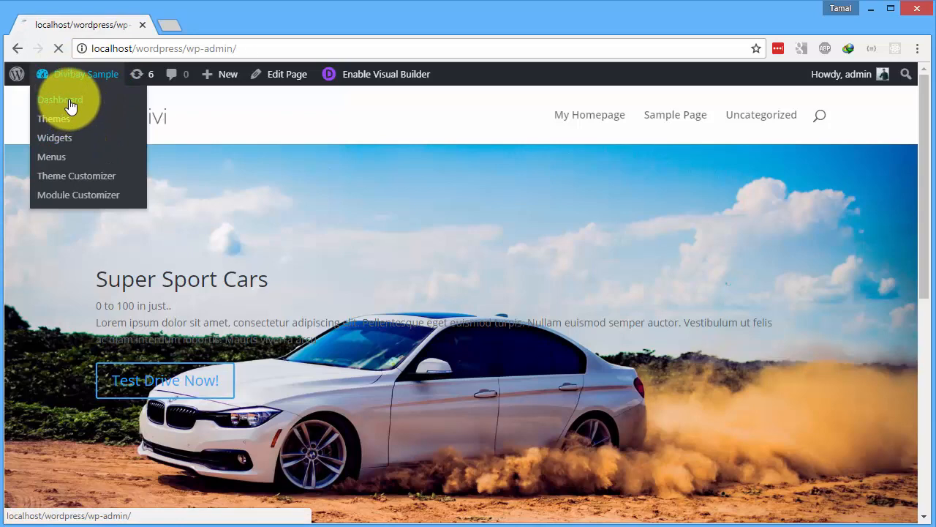
pyautogui.click(60, 100)
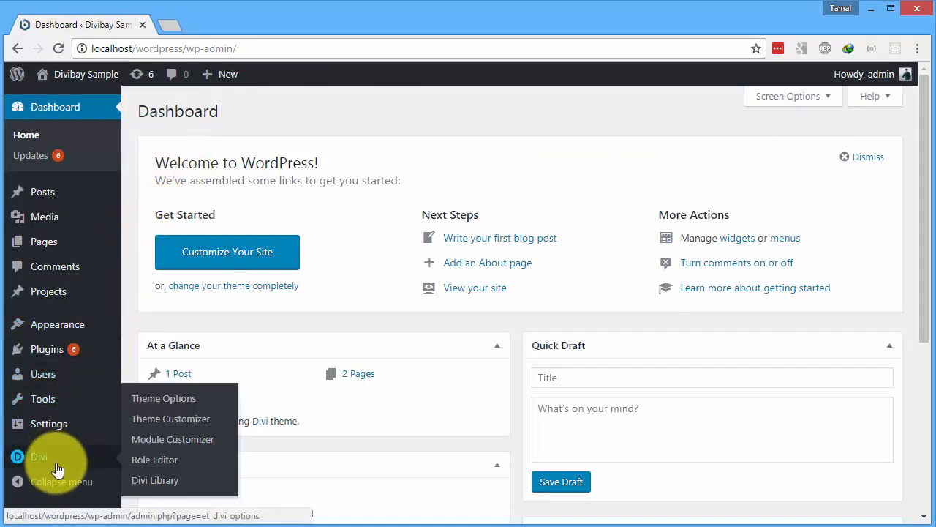
pyautogui.click(164, 398)
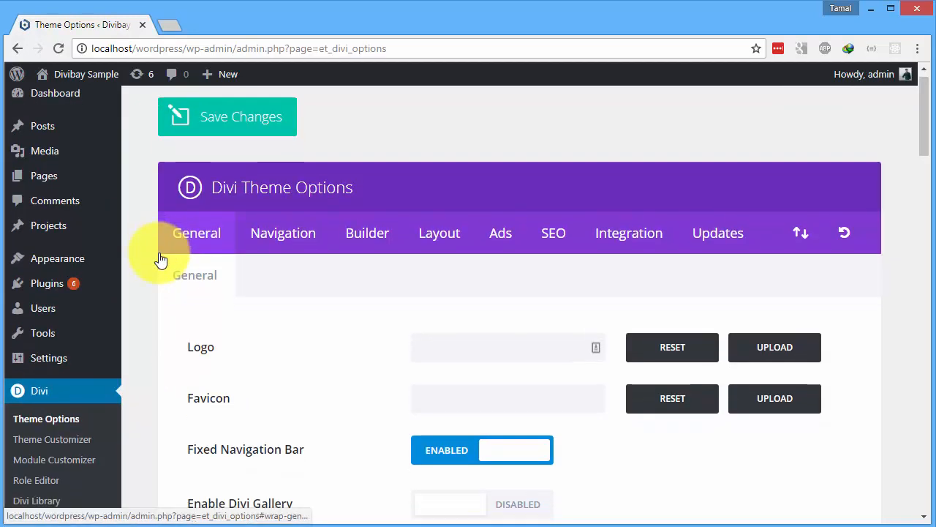
# Step: Switch Fixed Navigation Bar to Disabled on the General tab and save the changes
pyautogui.scroll(-3)
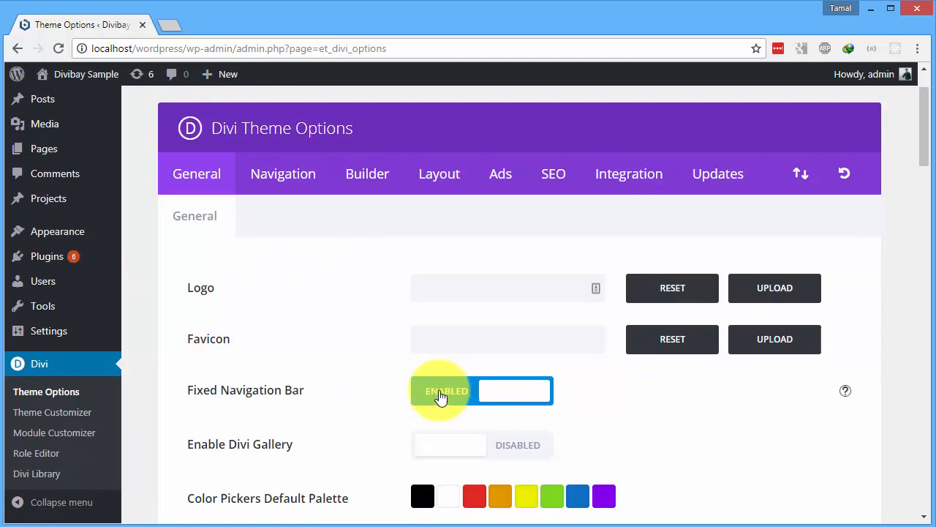
pyautogui.click(447, 391)
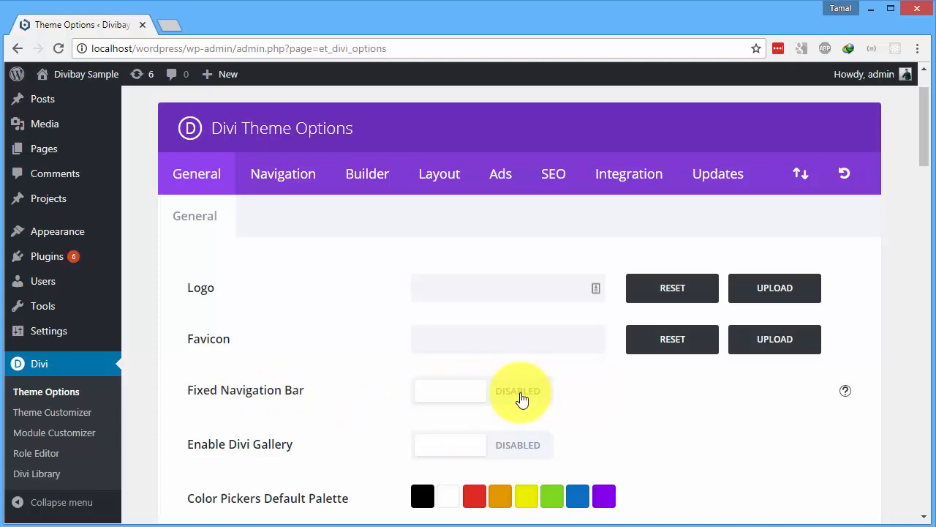
pyautogui.scroll(3)
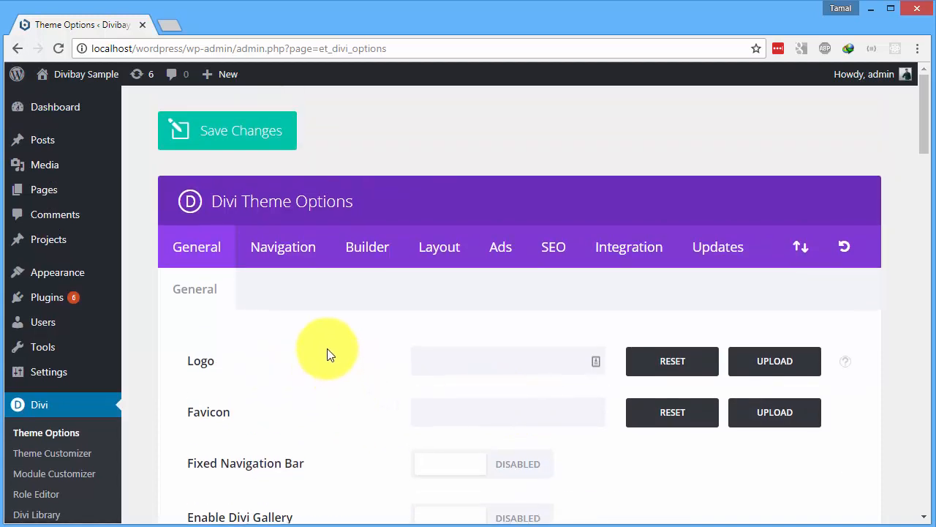
pyautogui.moveTo(282, 257)
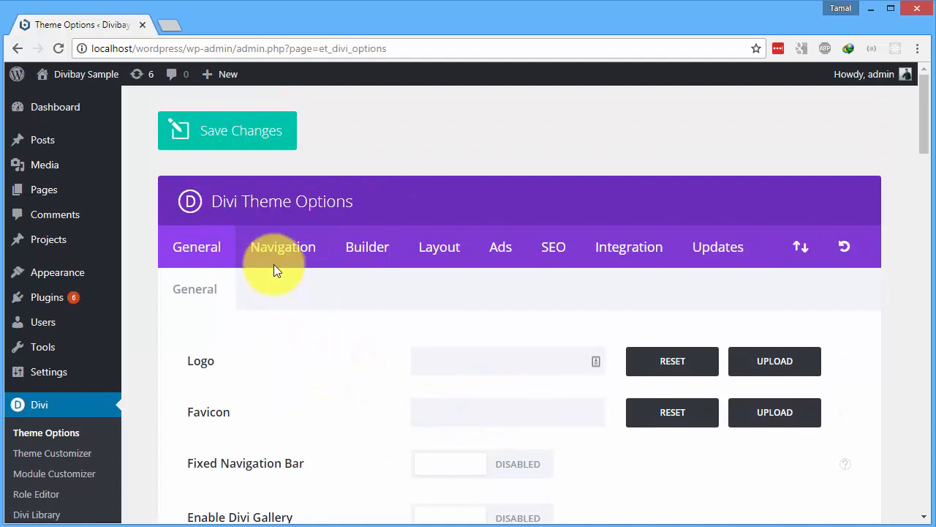
pyautogui.click(227, 130)
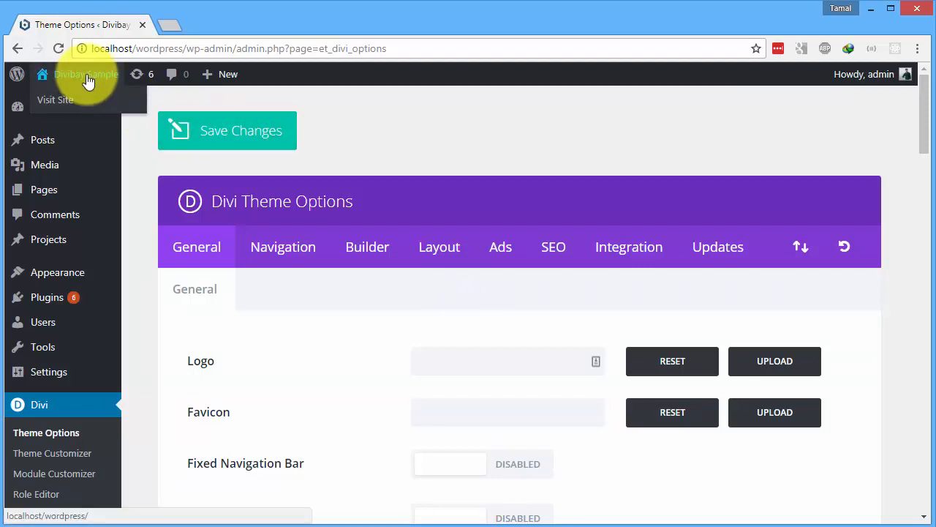
# Step: Visit the live site's My Homepage and scroll to confirm the header no longer stays pinned
pyautogui.click(56, 100)
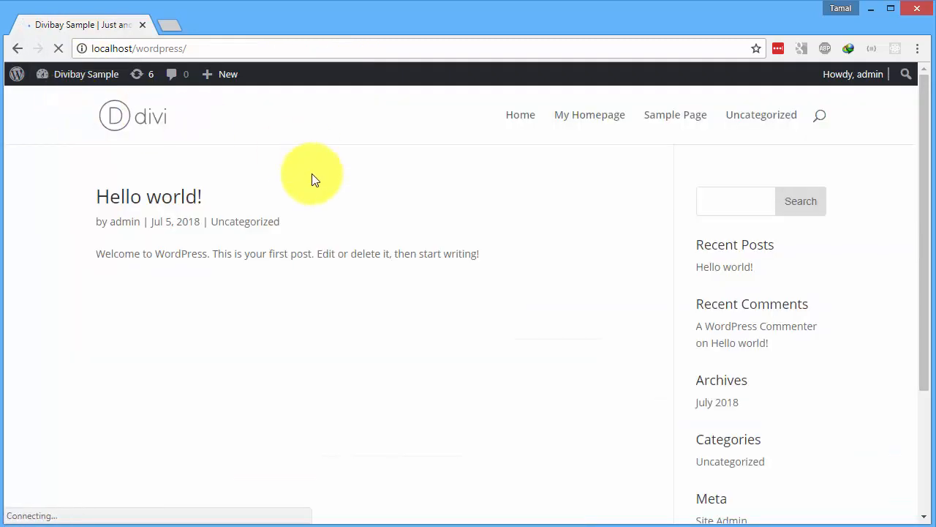
pyautogui.click(589, 114)
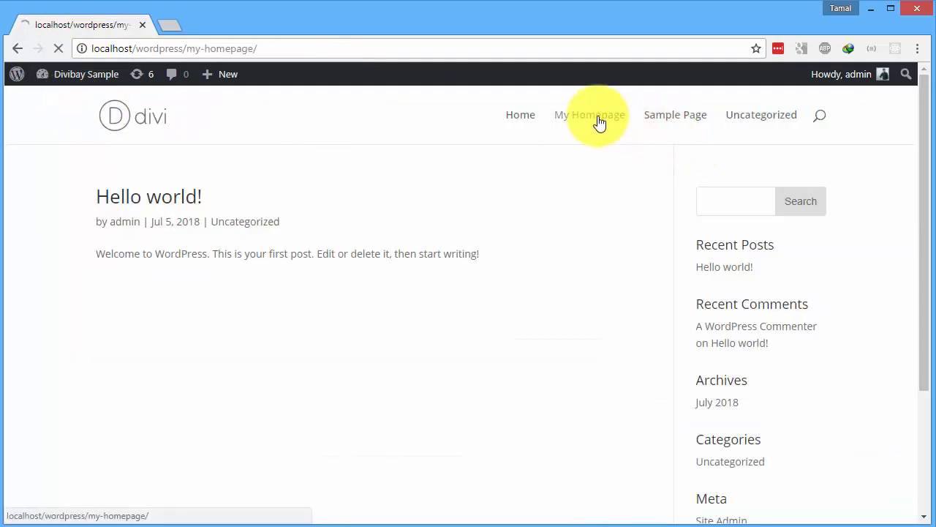
pyautogui.click(589, 114)
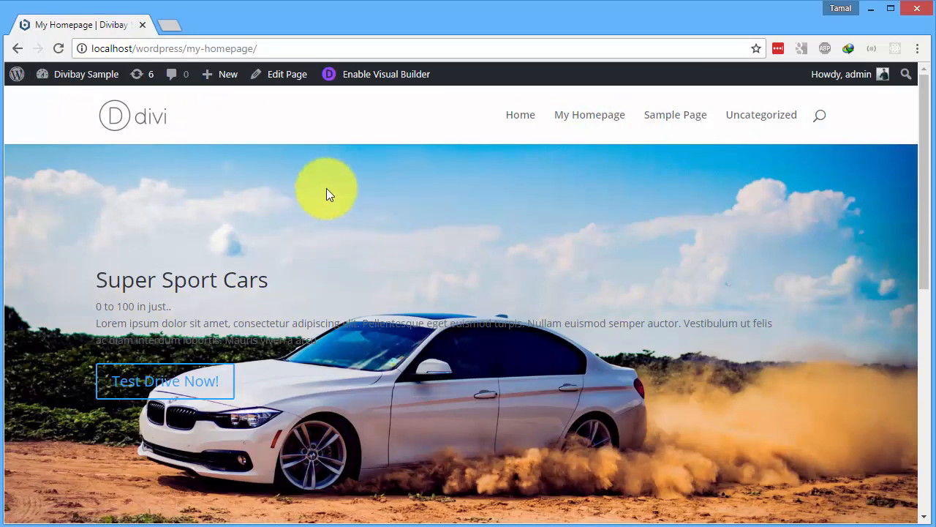
pyautogui.scroll(-3)
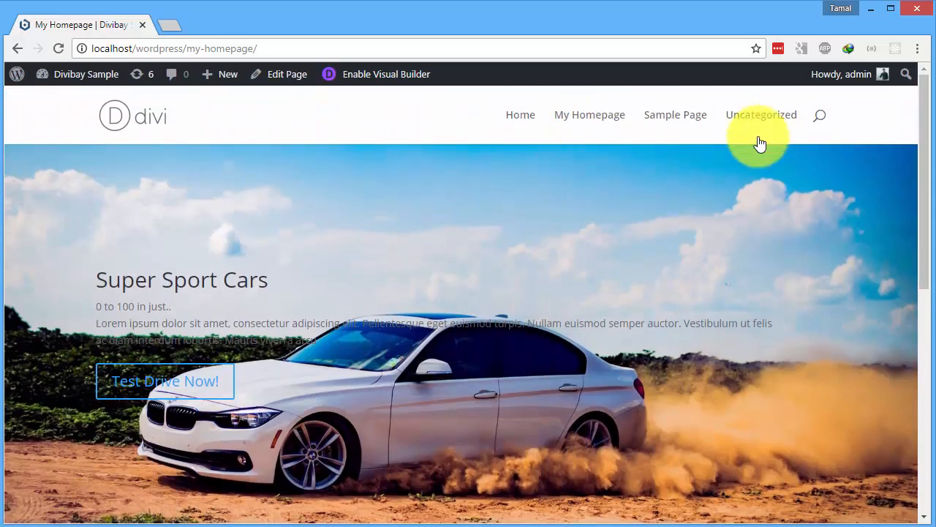
pyautogui.moveTo(574, 178)
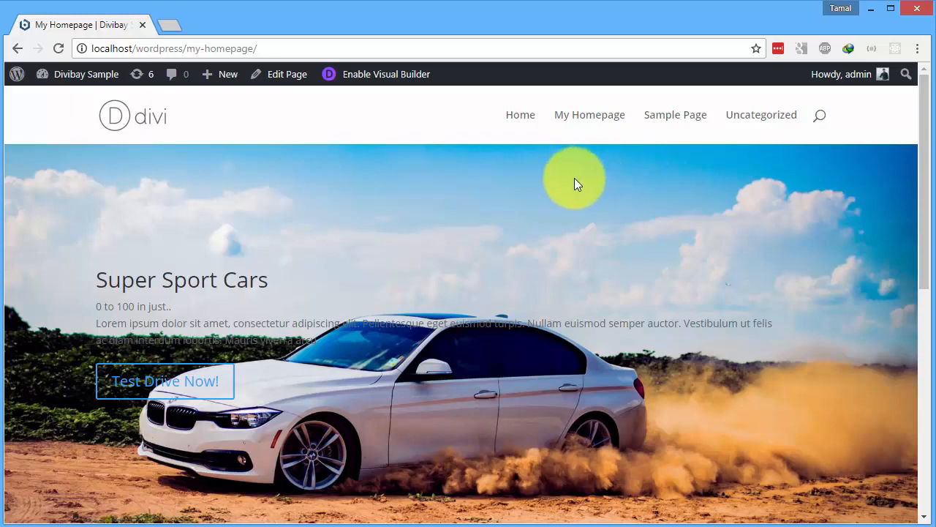
pyautogui.scroll(-3)
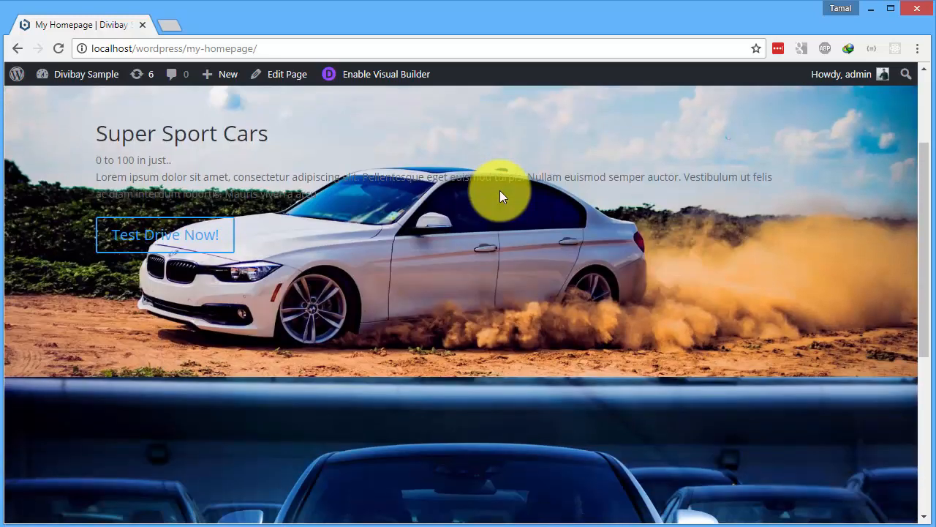
pyautogui.scroll(3)
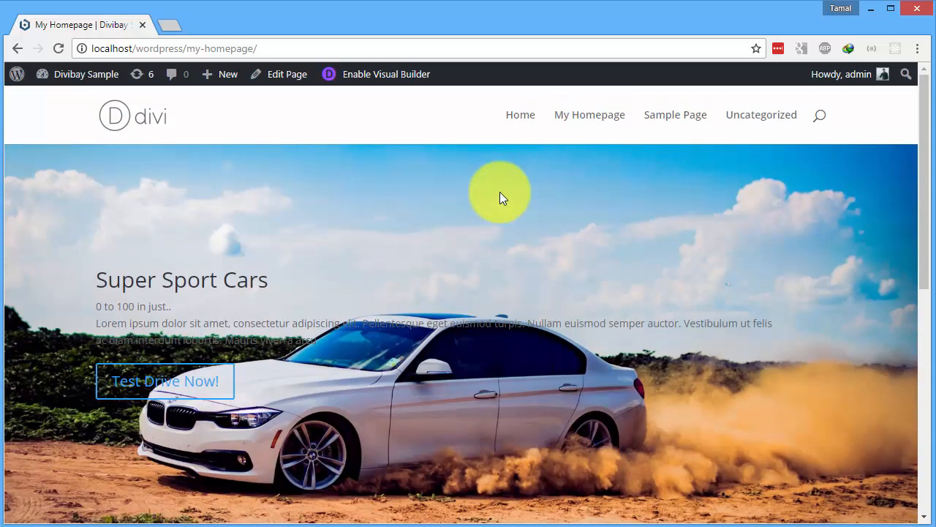
pyautogui.moveTo(243, 241)
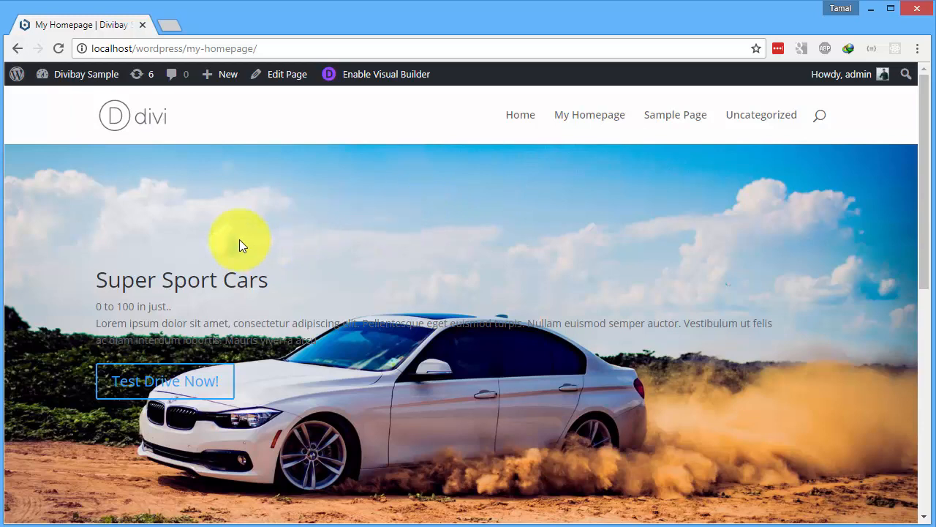